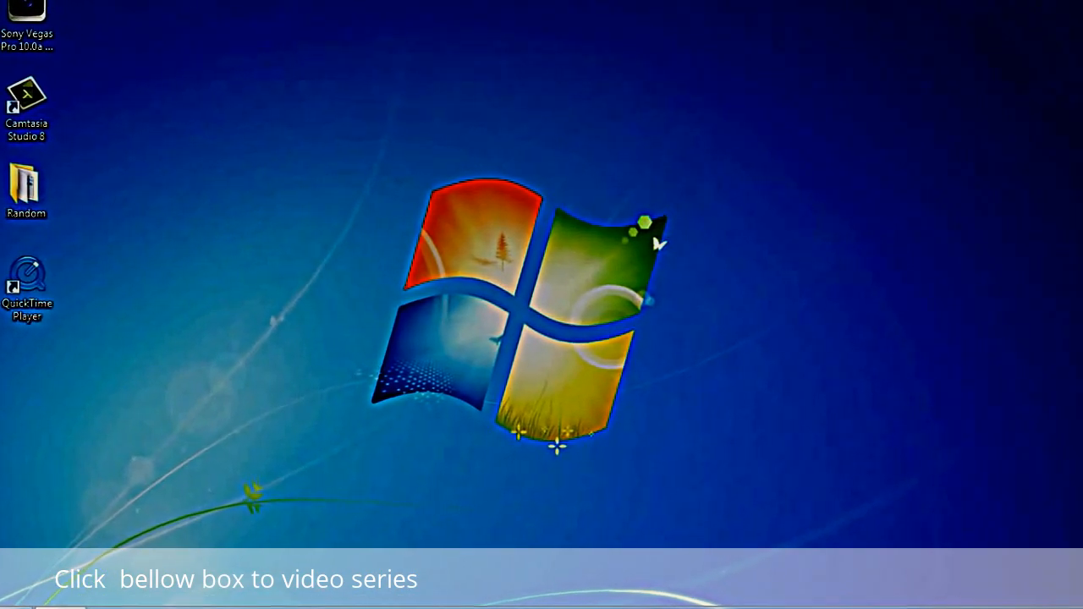
Bring up the Run box with GPedit.msc entered from the Windows 7 Start area.
click(13, 596)
text(GPedit.msc)
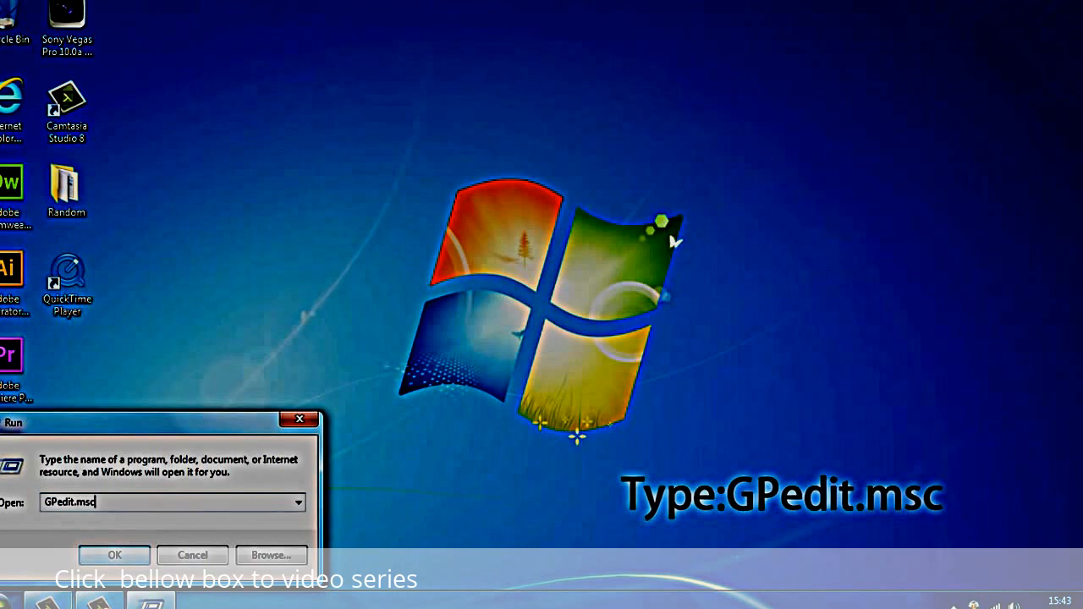
Launch the editor and expand Computer Configuration > Administrative Templates > Network.
click(115, 555)
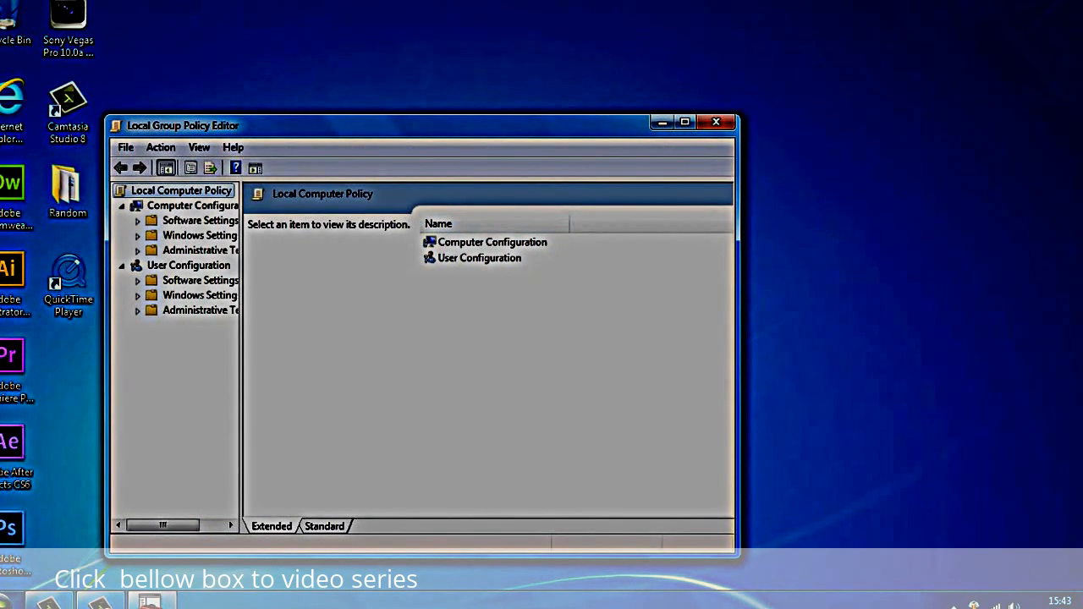
double_click(490, 242)
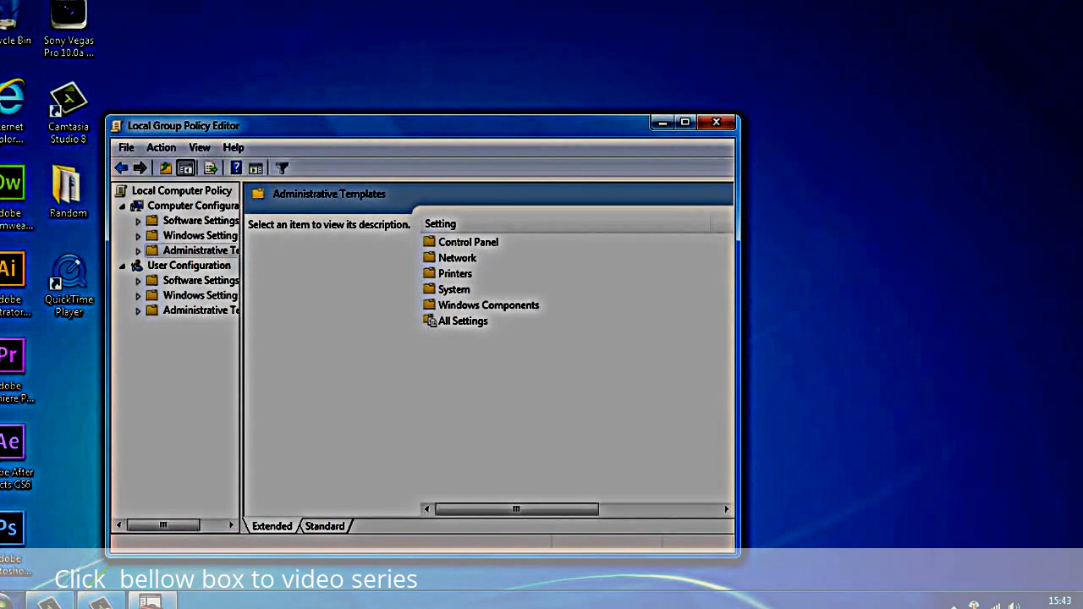
double_click(457, 257)
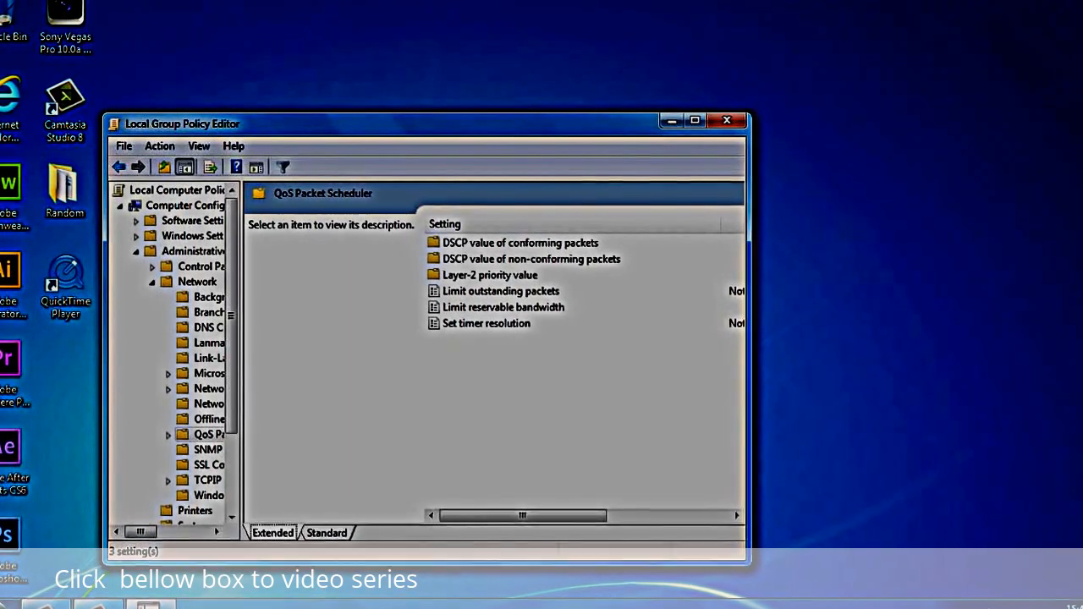
Set Limit reservable bandwidth to Disabled and close the policy editor.
double_click(502, 308)
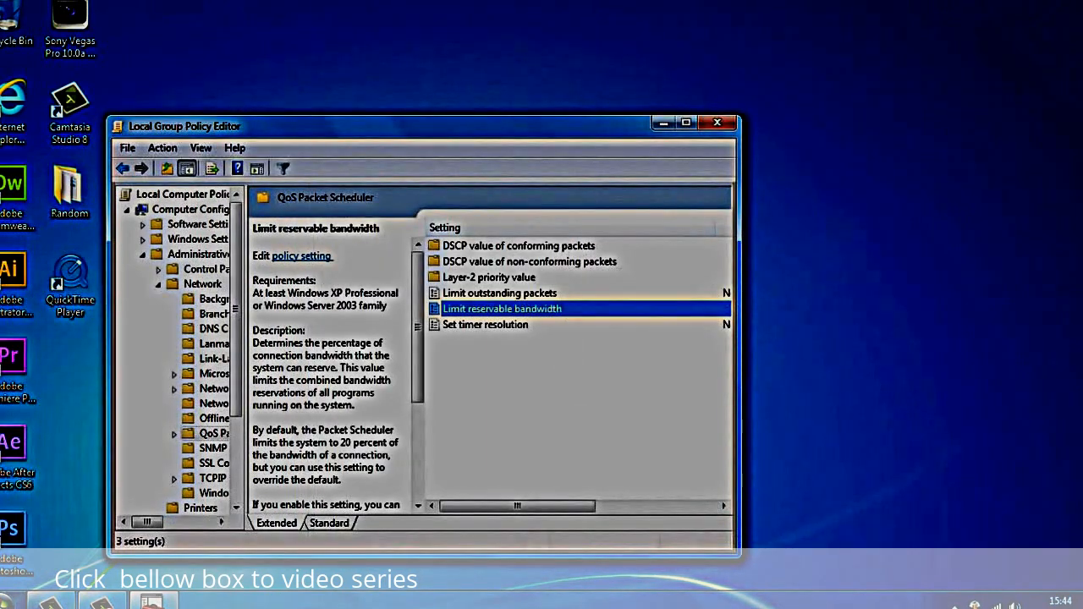
mouse_move(718, 122)
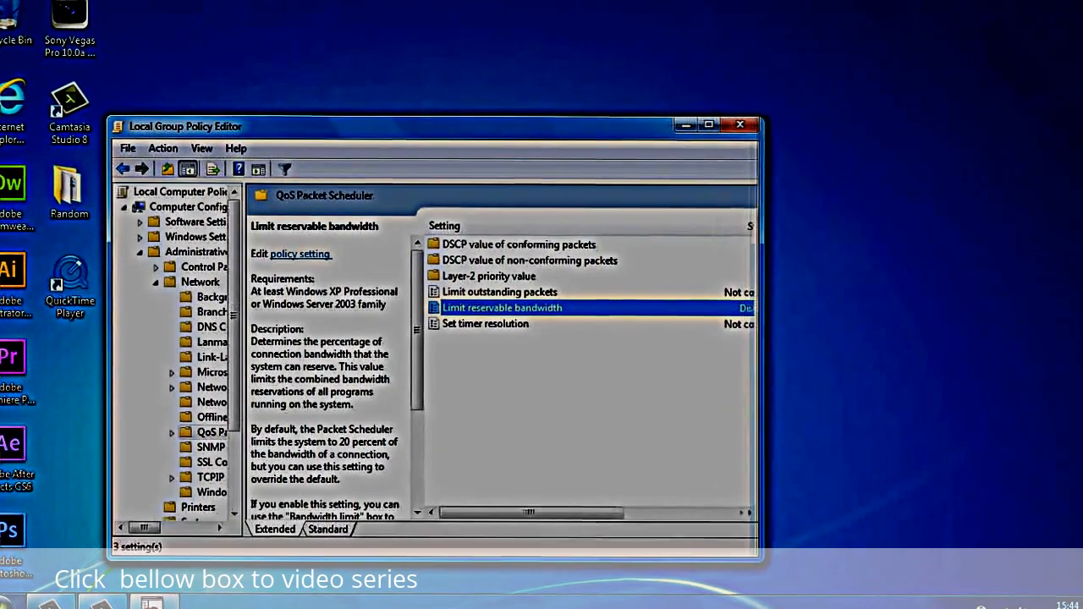
click(741, 125)
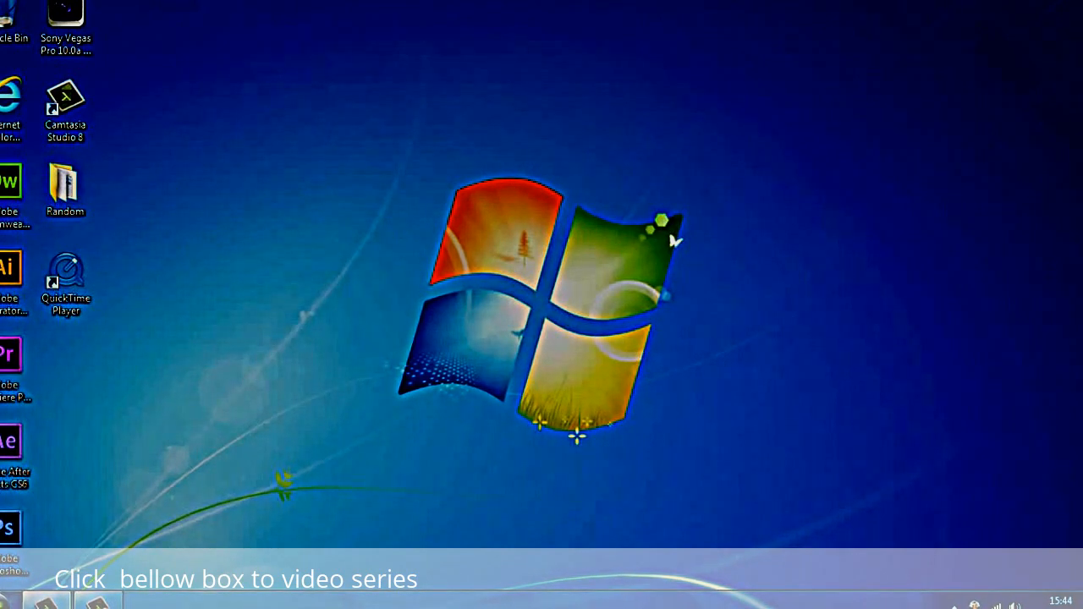